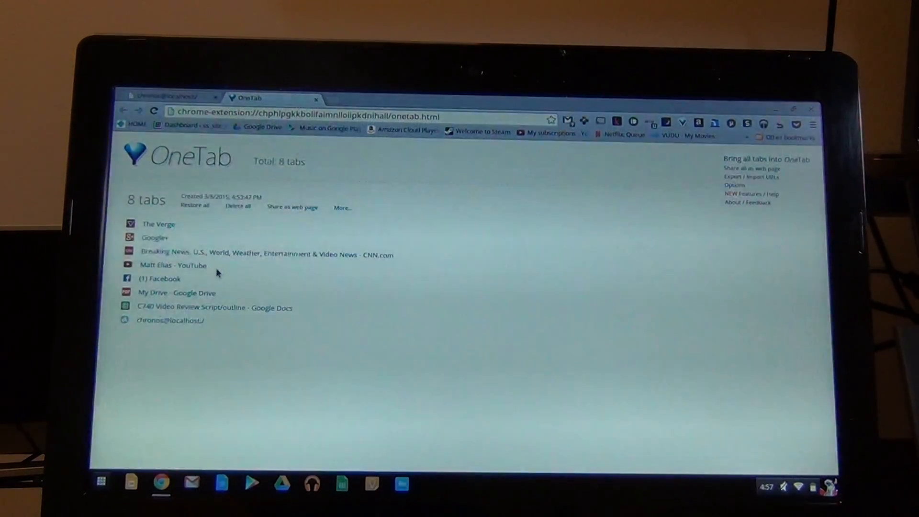
pyautogui.moveTo(239, 288)
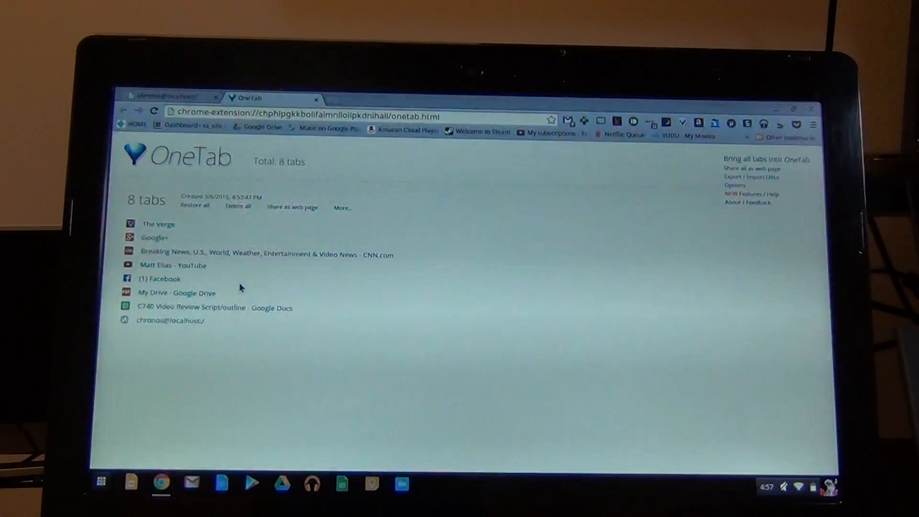
pyautogui.moveTo(315, 375)
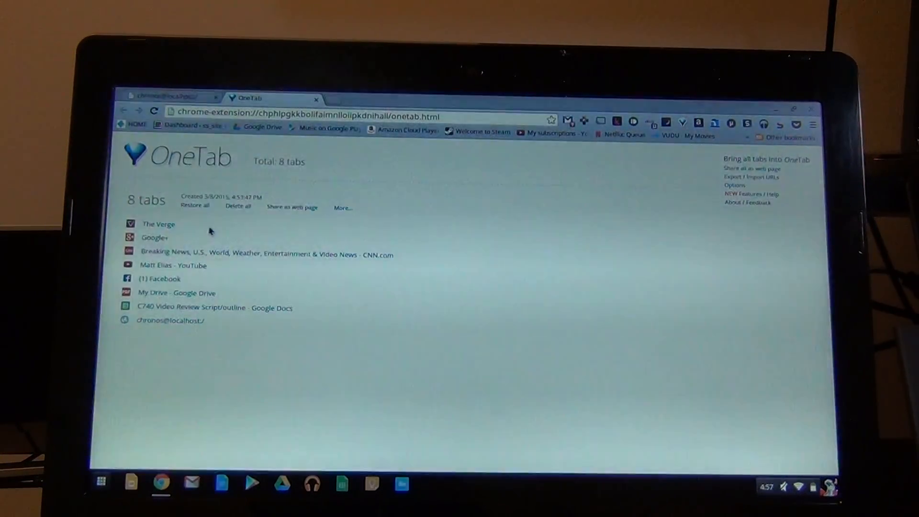
# Restore all eight saved OneTab tabs and look over The Verge and Google+ pages
pyautogui.click(194, 207)
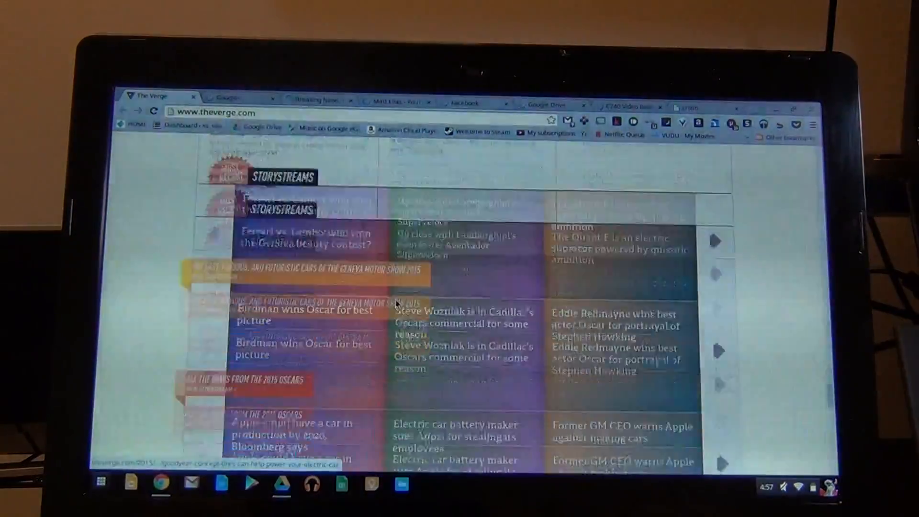
pyautogui.scroll(3)
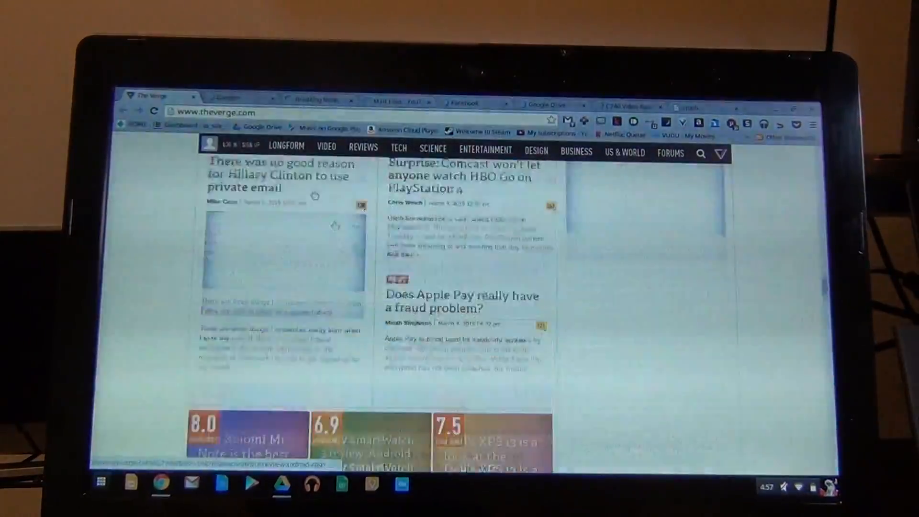
pyautogui.click(235, 98)
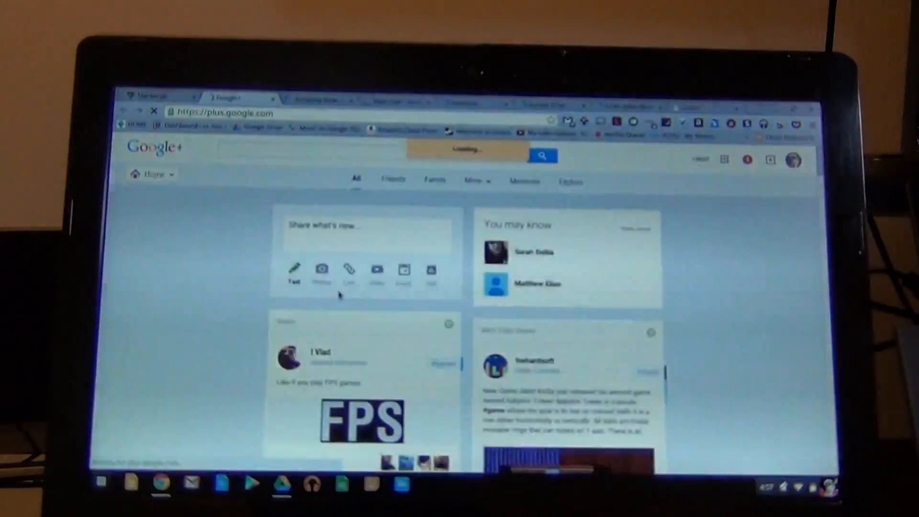
pyautogui.scroll(-3)
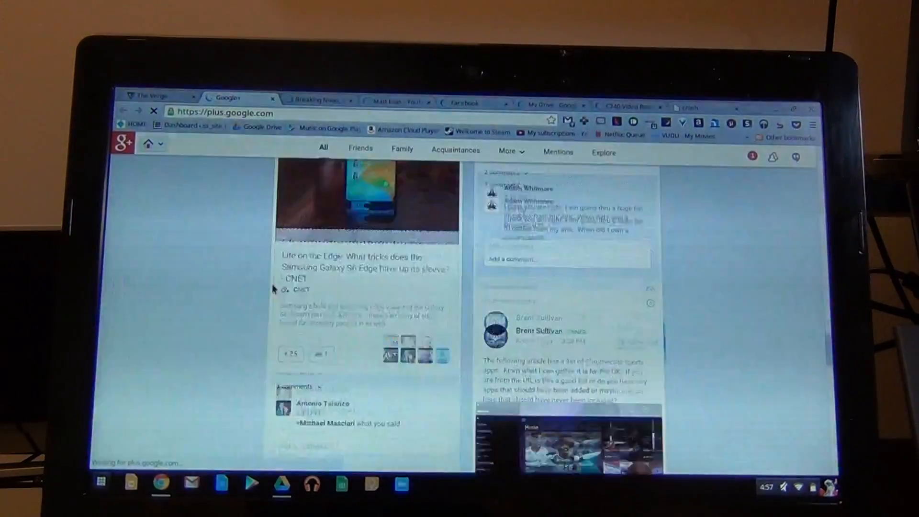
# Browse the CNN and YouTube tabs, ending on the C740 Video Review script in Google Docs
pyautogui.click(317, 101)
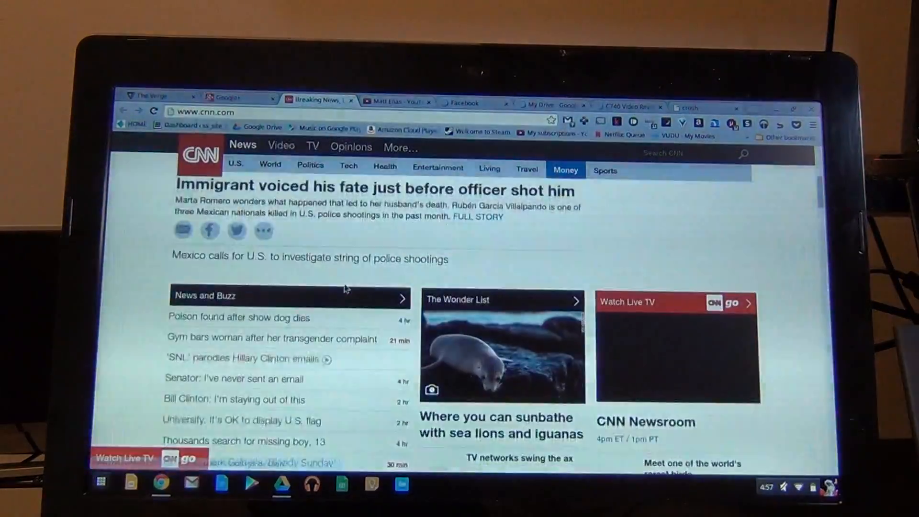
pyautogui.scroll(-3)
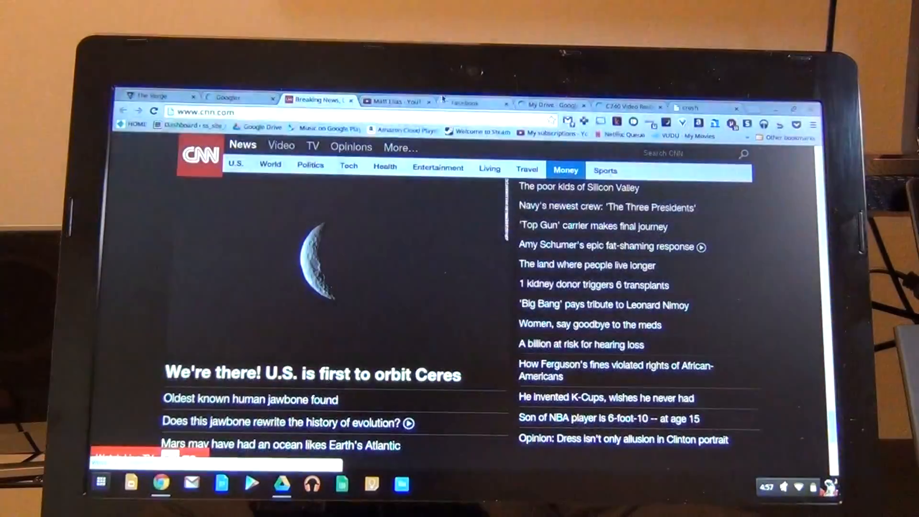
pyautogui.click(392, 102)
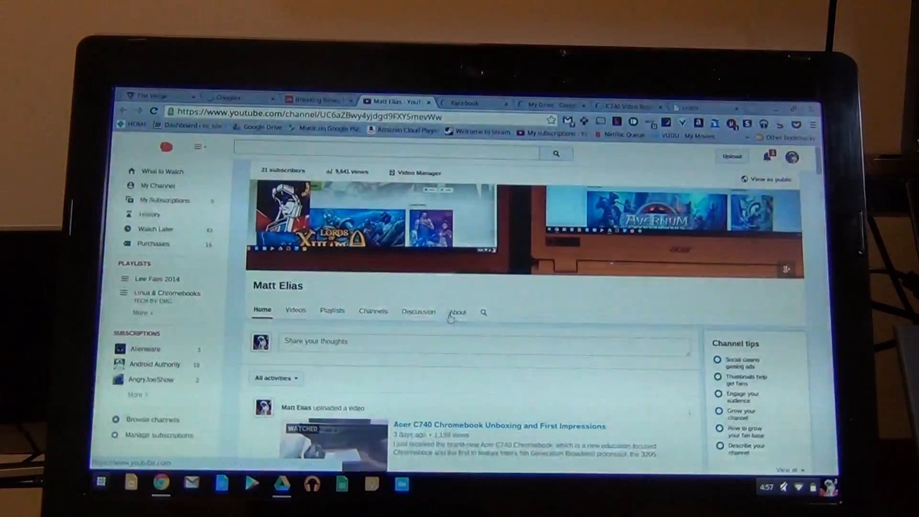
pyautogui.click(467, 103)
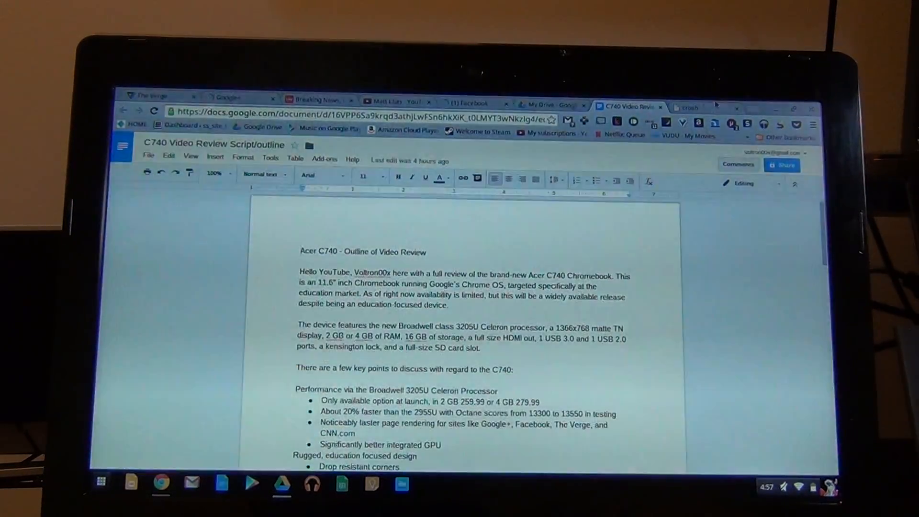
# Glance at the crosh shell, return to the review script, then land on The Verge homepage
pyautogui.click(691, 107)
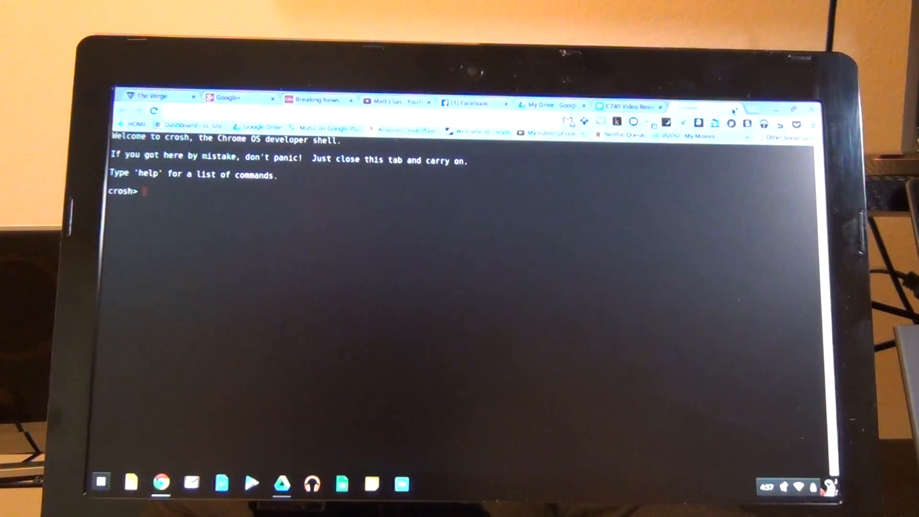
pyautogui.click(630, 106)
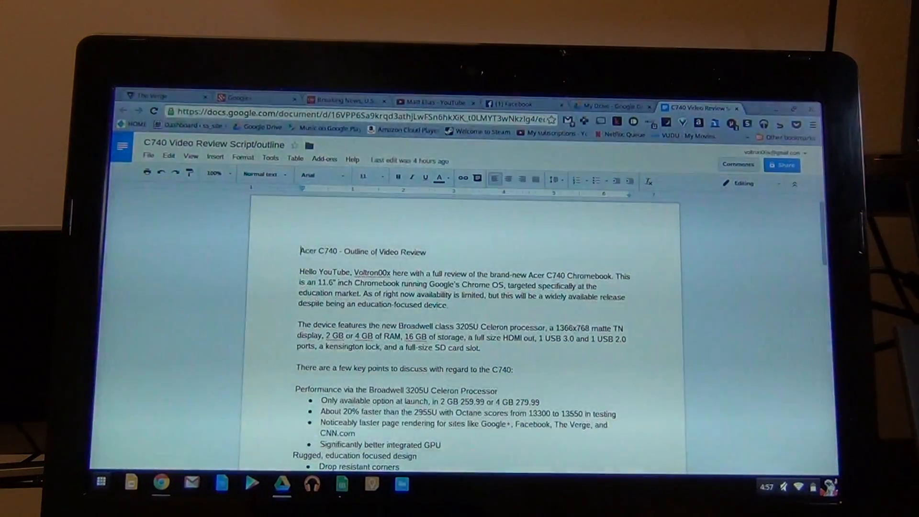
pyautogui.click(160, 482)
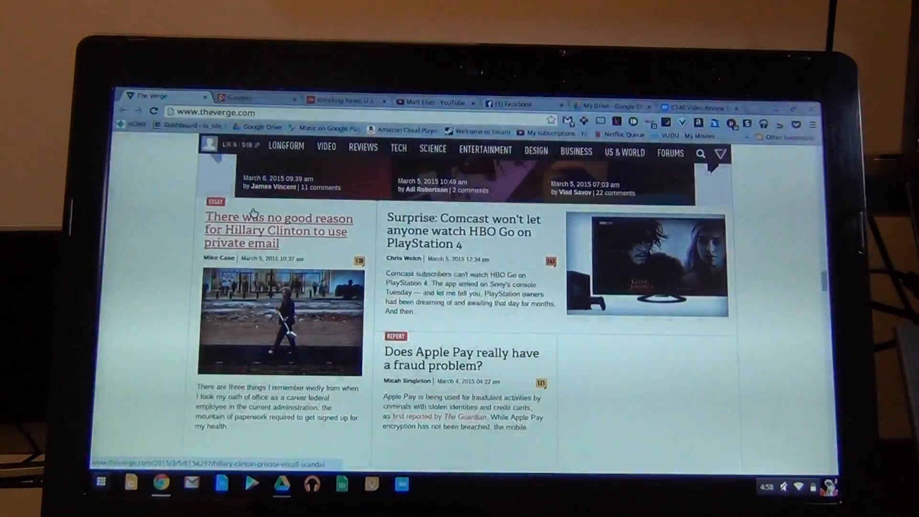
pyautogui.scroll(-3)
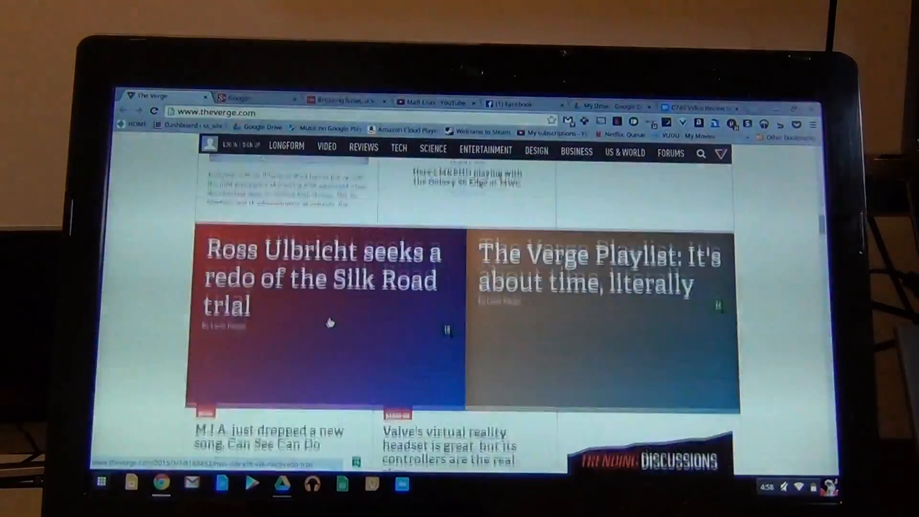
pyautogui.scroll(3)
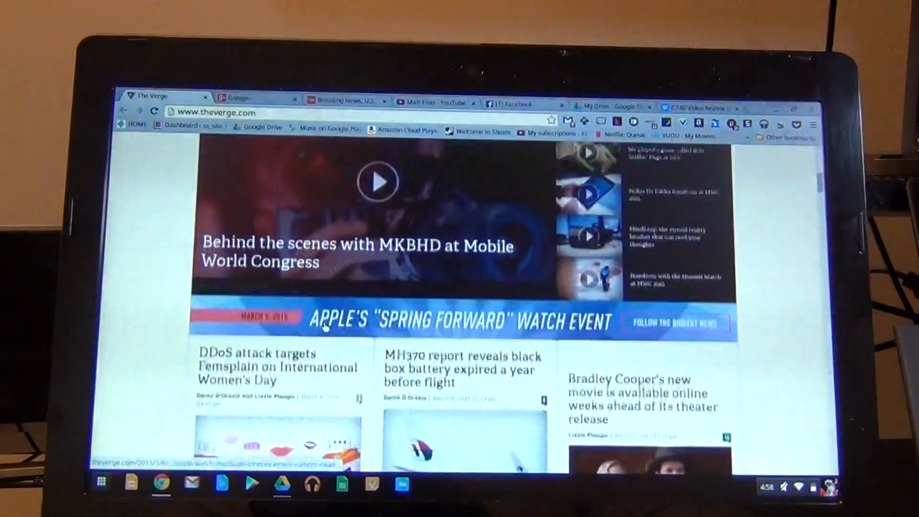
pyautogui.scroll(-3)
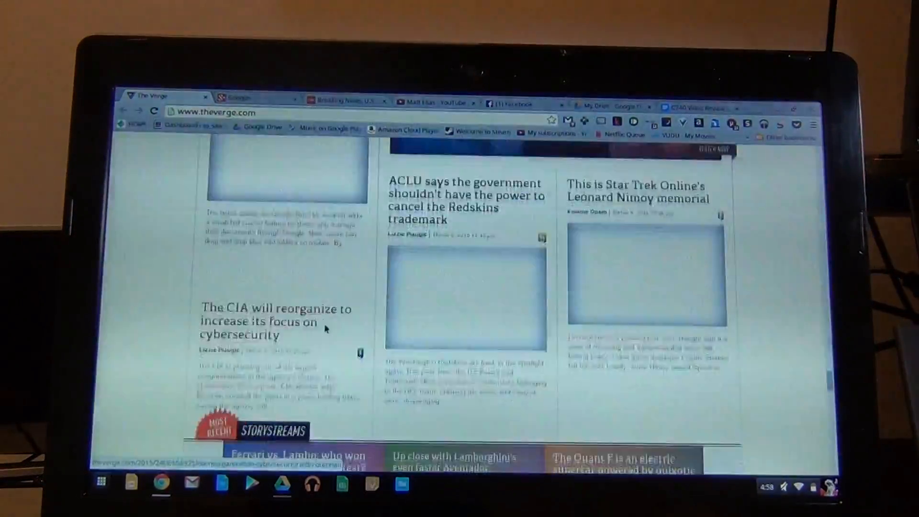
pyautogui.scroll(3)
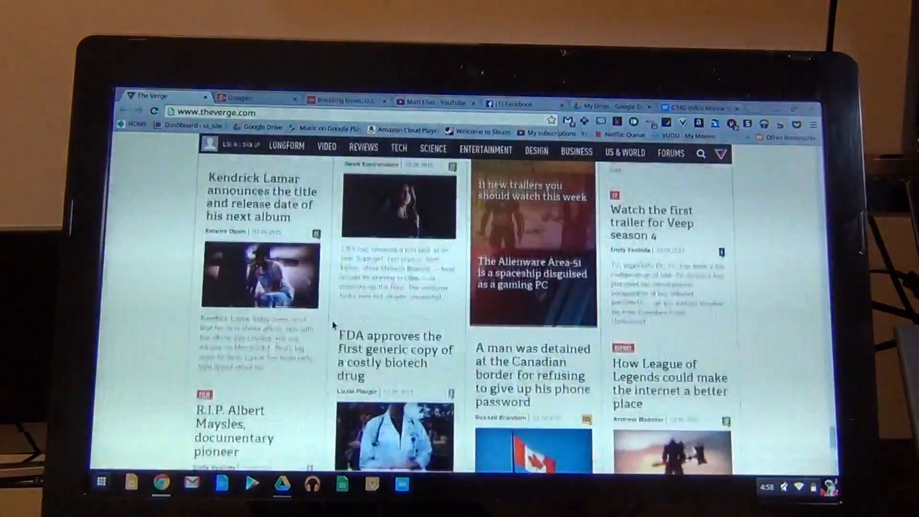
pyautogui.scroll(-3)
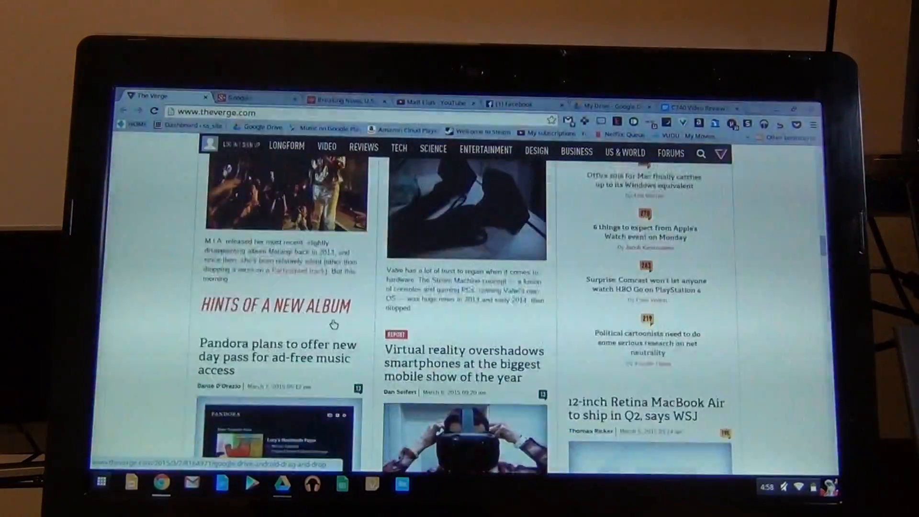
pyautogui.scroll(3)
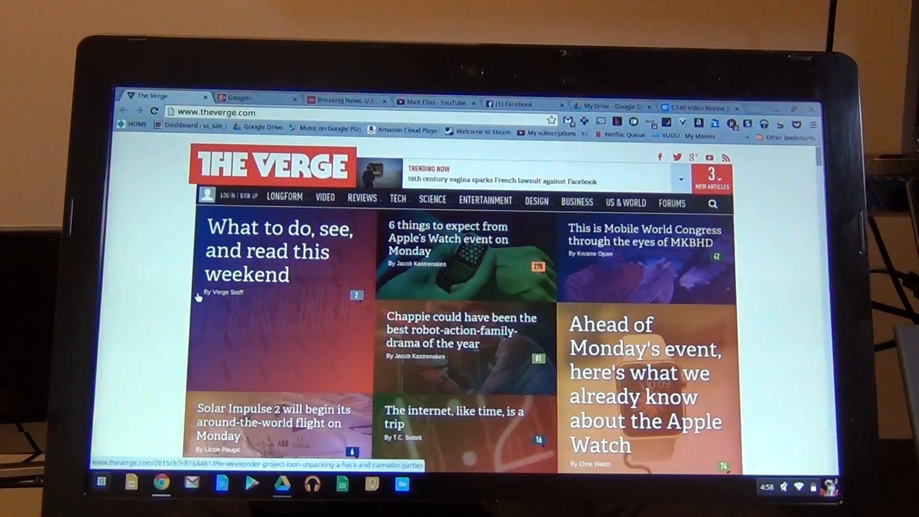
pyautogui.click(252, 98)
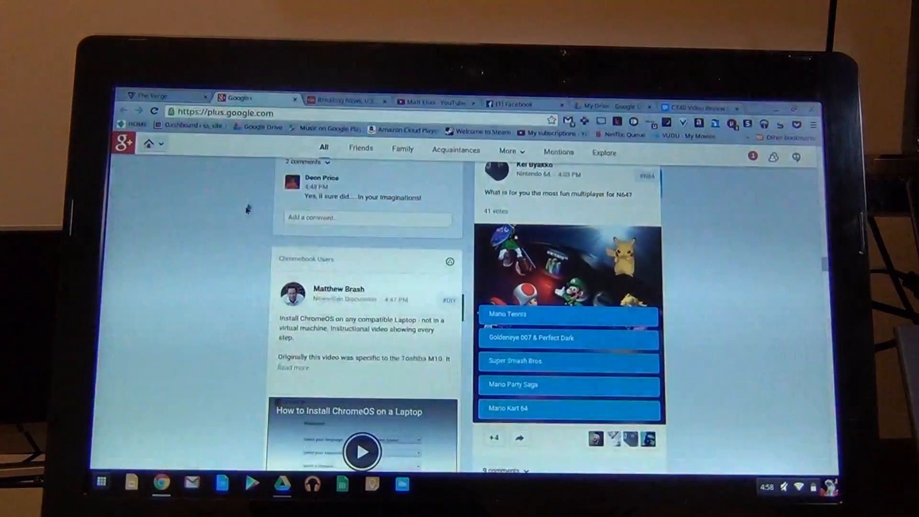
pyautogui.scroll(3)
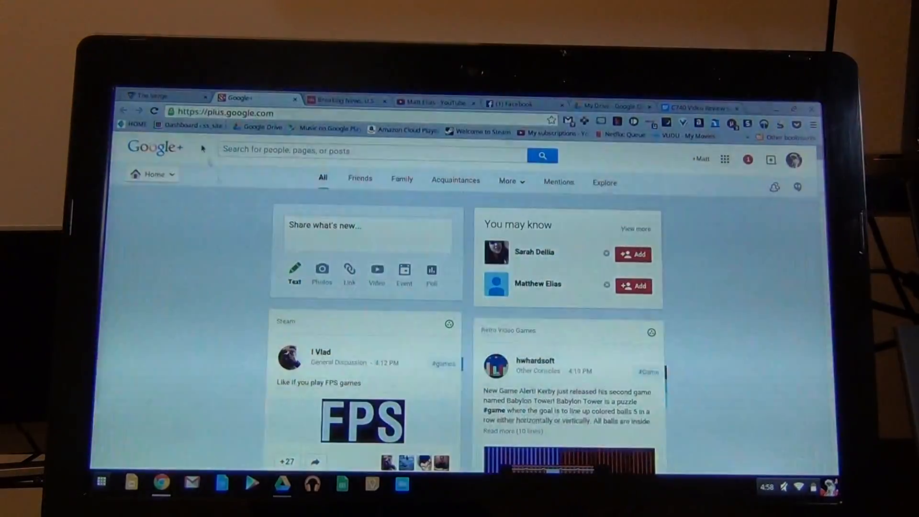
pyautogui.click(164, 96)
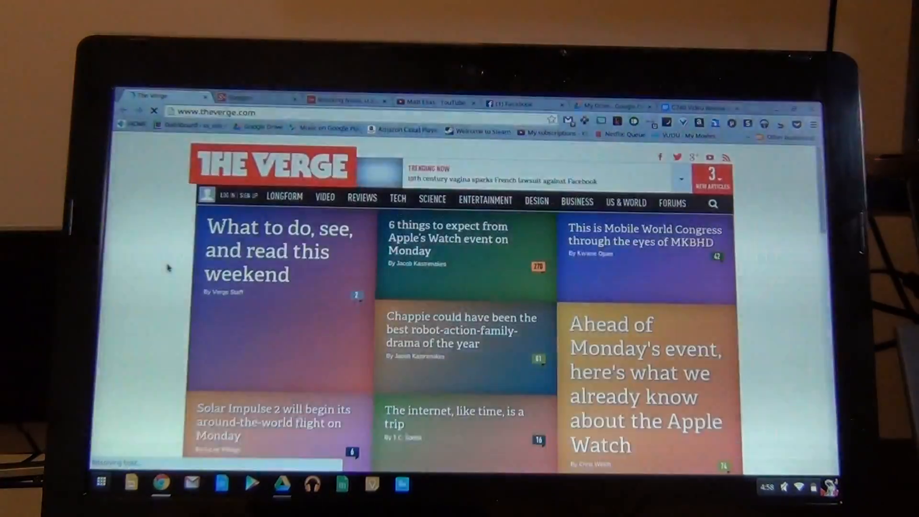
pyautogui.scroll(-3)
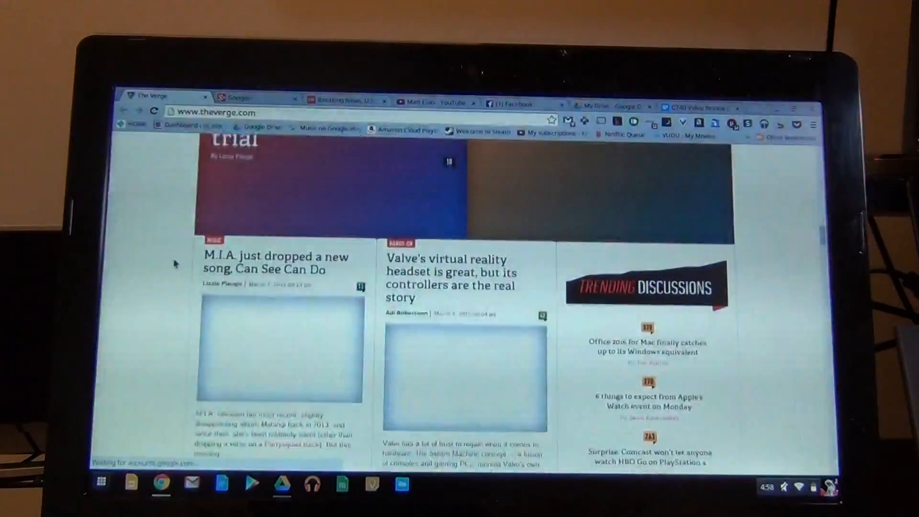
pyautogui.scroll(-3)
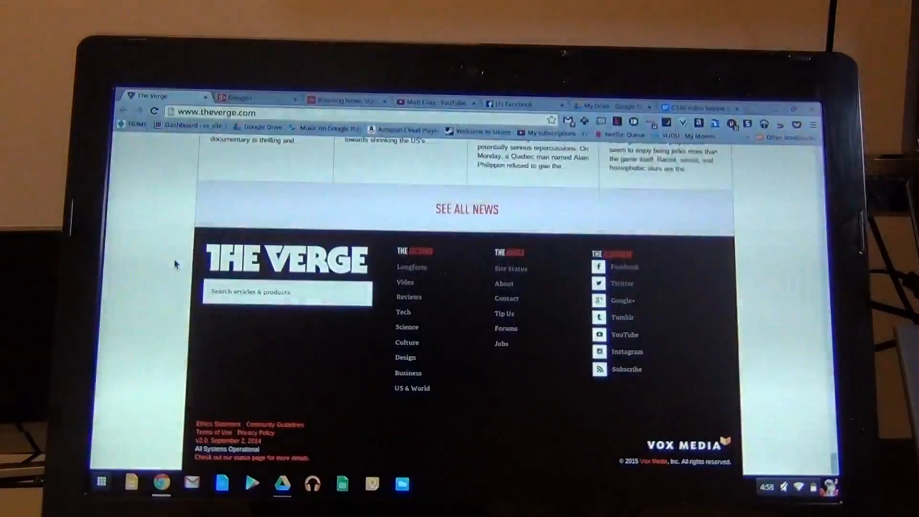
pyautogui.scroll(3)
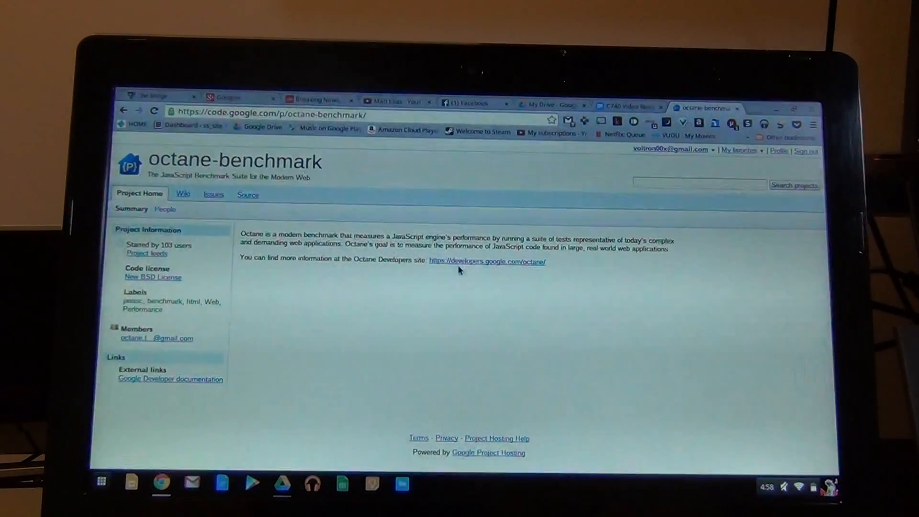
# Follow the Octane developers link through to the Octane 2.0 benchmark runner on googlecode.com
pyautogui.click(487, 262)
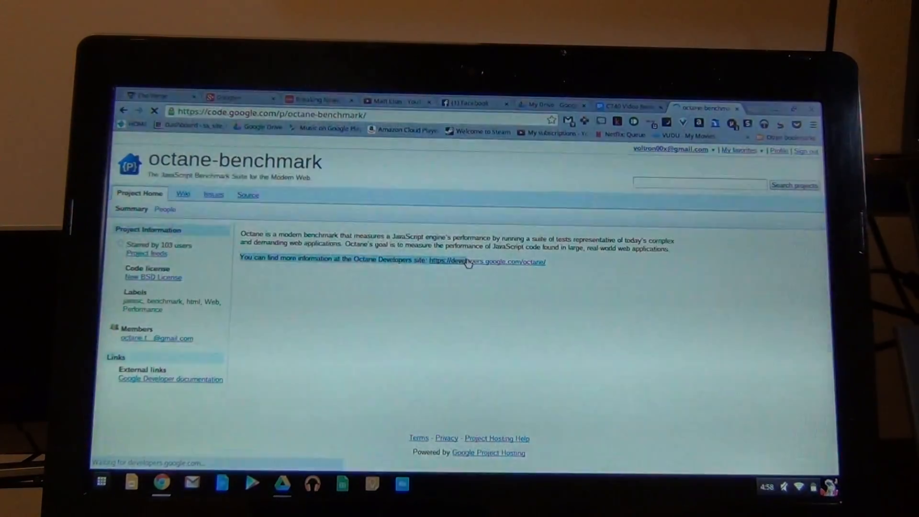
pyautogui.click(486, 262)
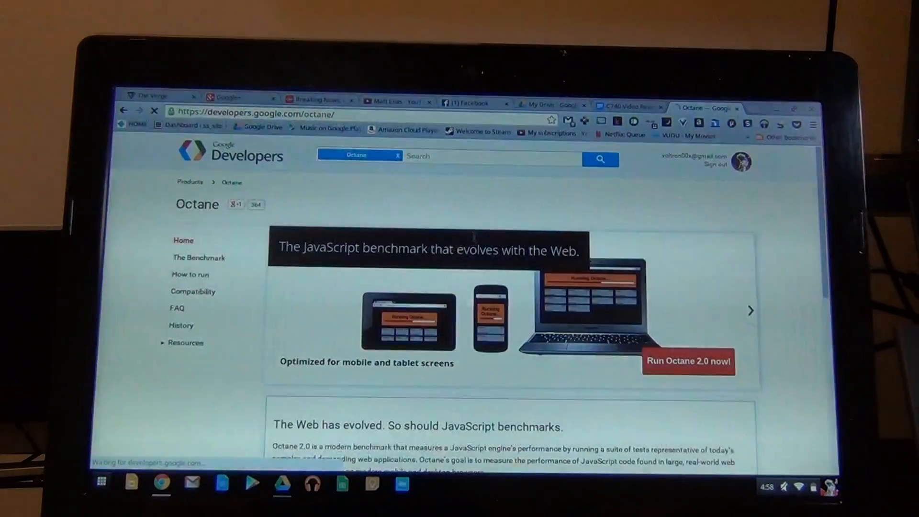
pyautogui.click(689, 361)
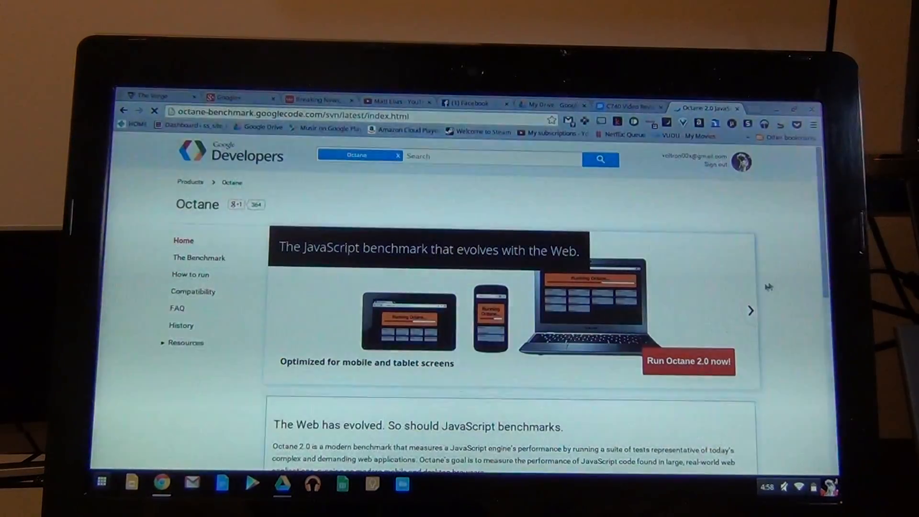
pyautogui.moveTo(706, 303)
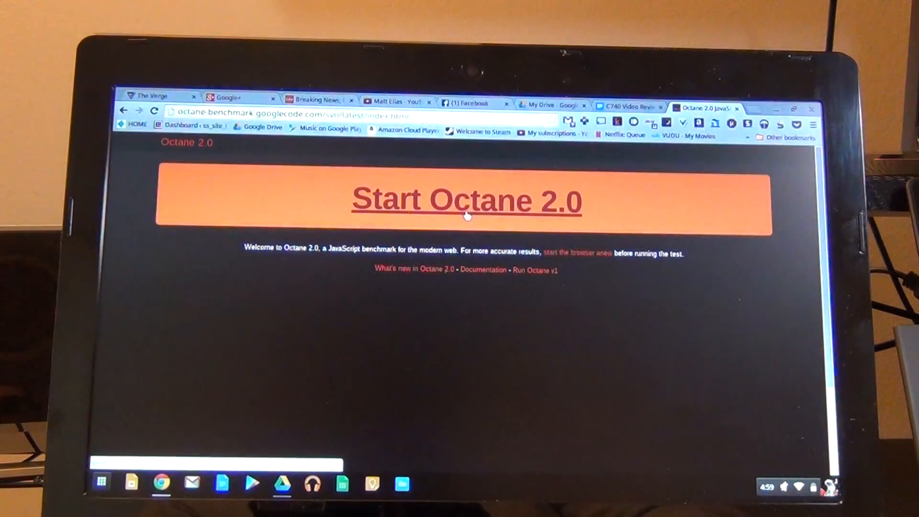
pyautogui.click(467, 199)
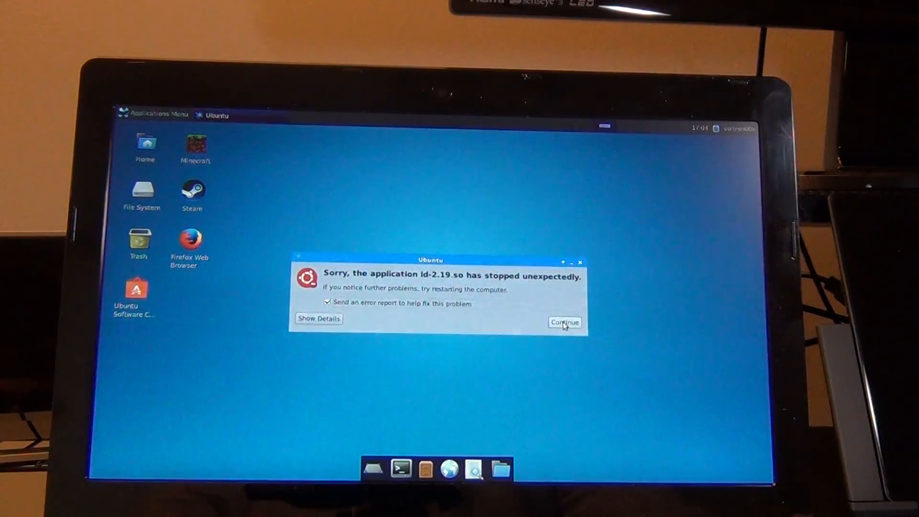
# Dismiss the ld-2.19.so crash report, leaving the Xfce desktop clear
pyautogui.click(564, 323)
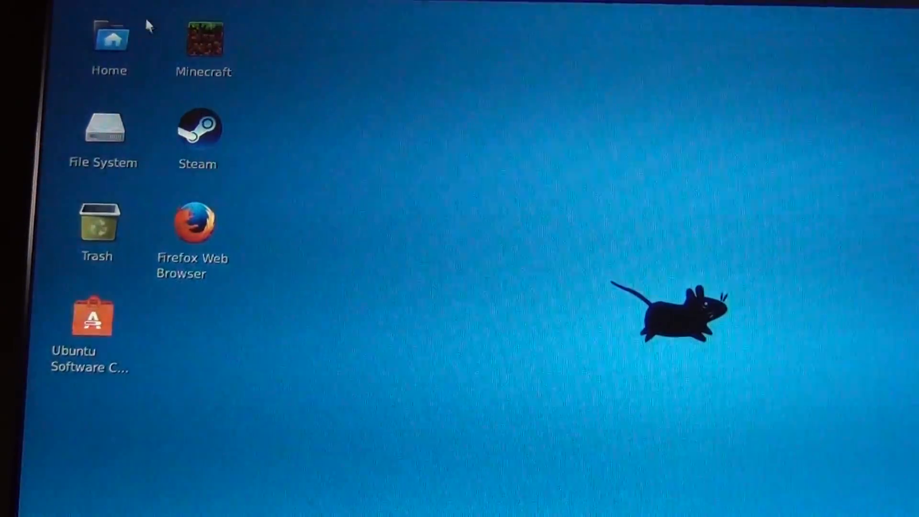
pyautogui.moveTo(243, 193)
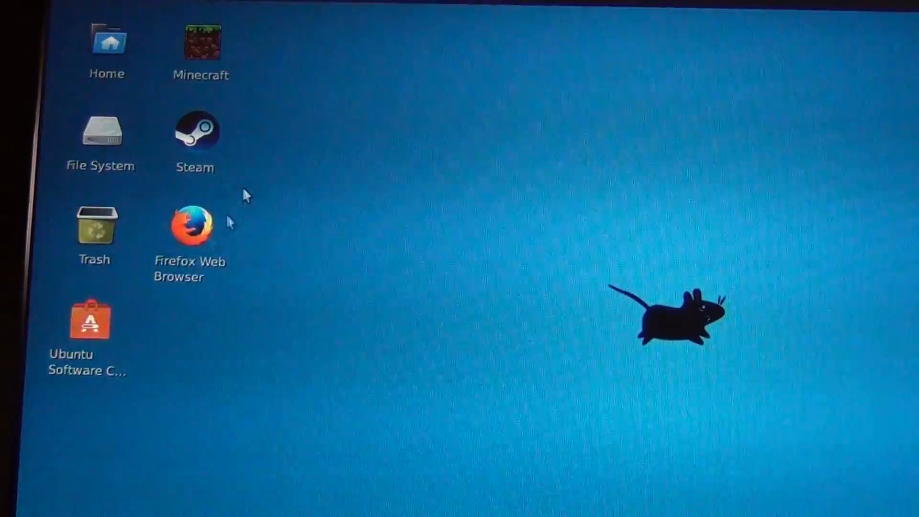
pyautogui.moveTo(237, 100)
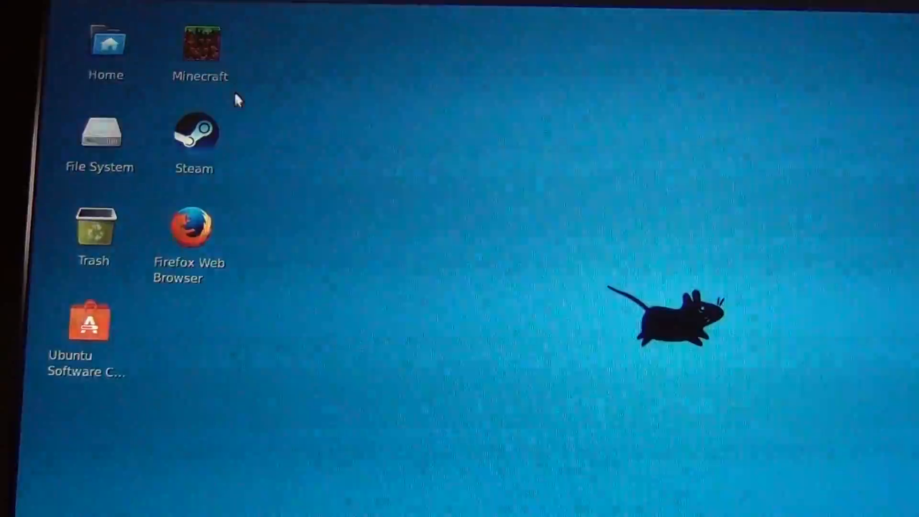
# Start Minecraft from its desktop icon, launching anyway past the untrusted launcher warning
pyautogui.doubleClick(200, 42)
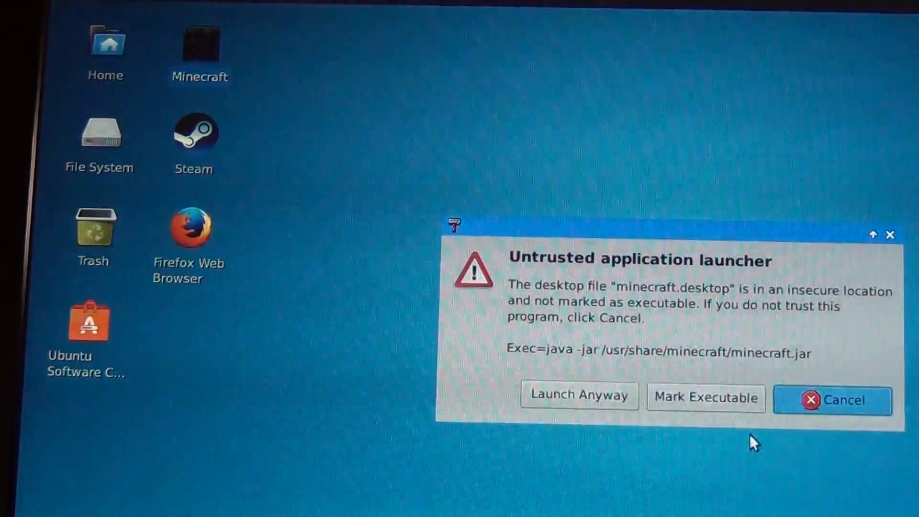
pyautogui.click(578, 396)
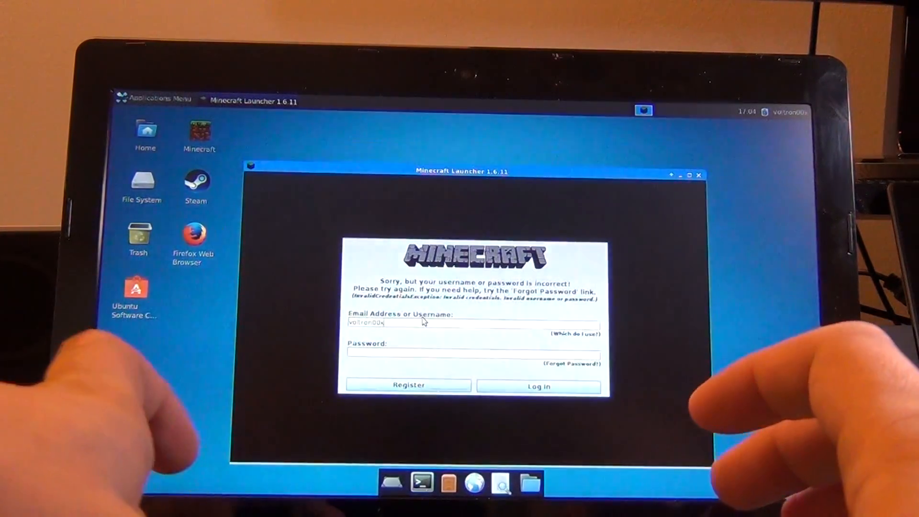
pyautogui.write('@gmail.com')
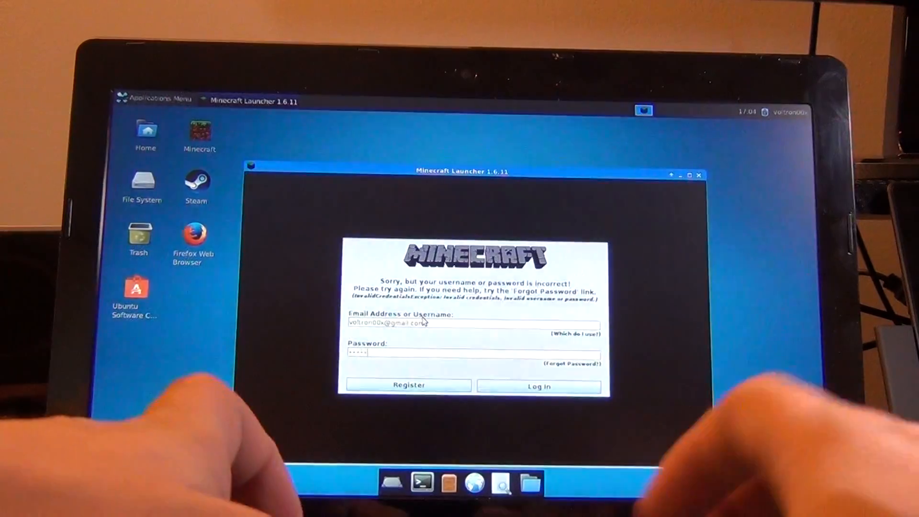
pyautogui.click(537, 386)
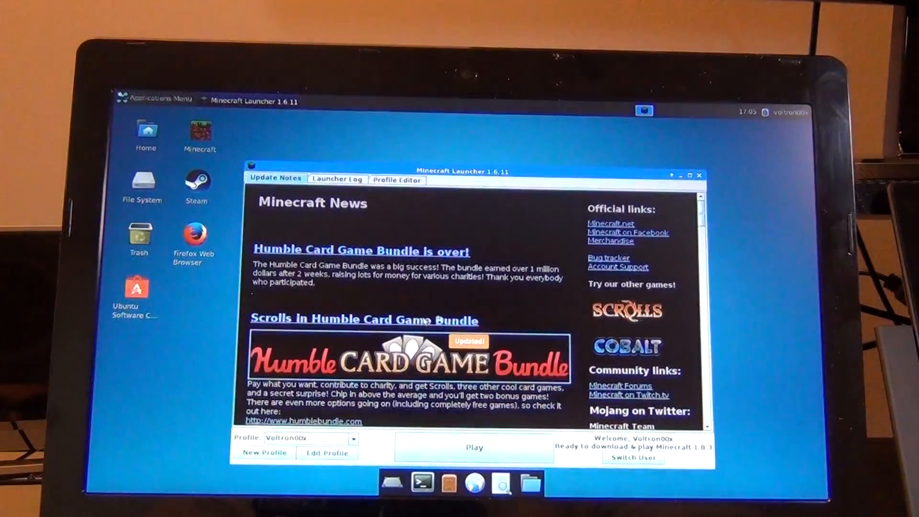
# Play from the launcher so Minecraft 1.8.3 downloads and launches
pyautogui.click(474, 447)
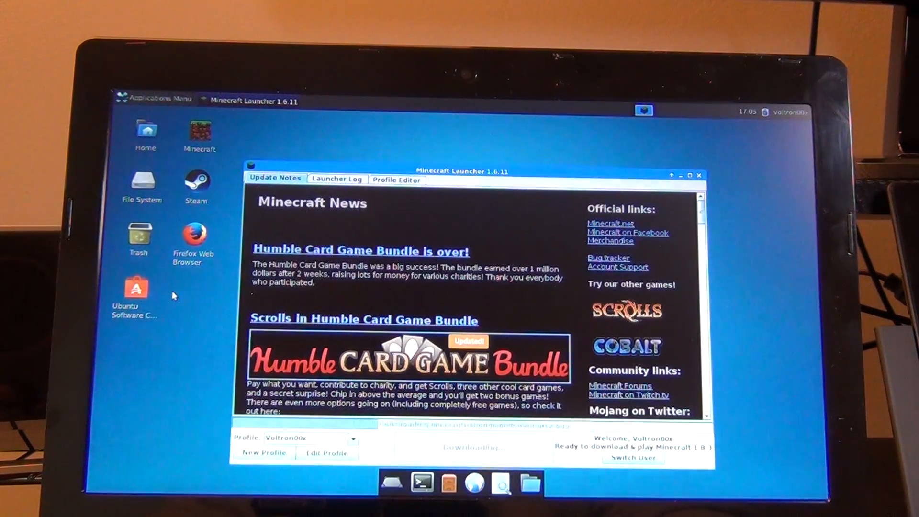
pyautogui.moveTo(210, 359)
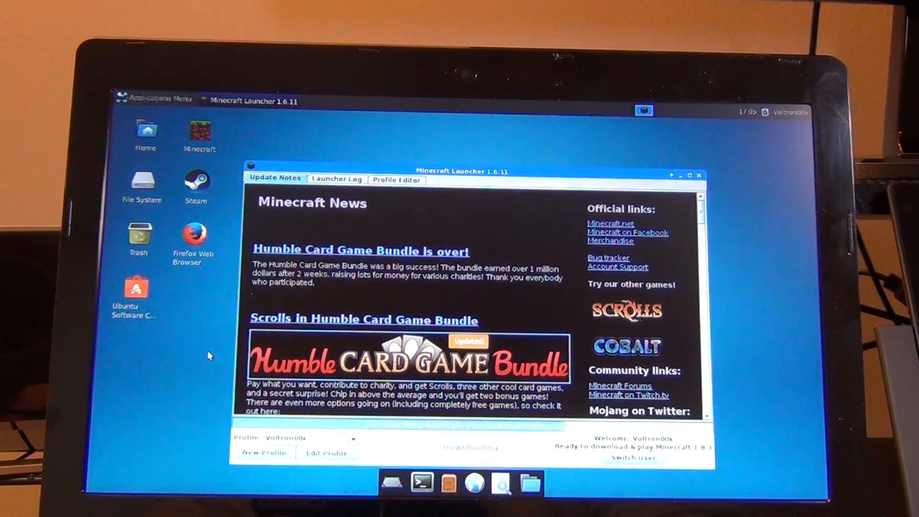
pyautogui.moveTo(199, 354)
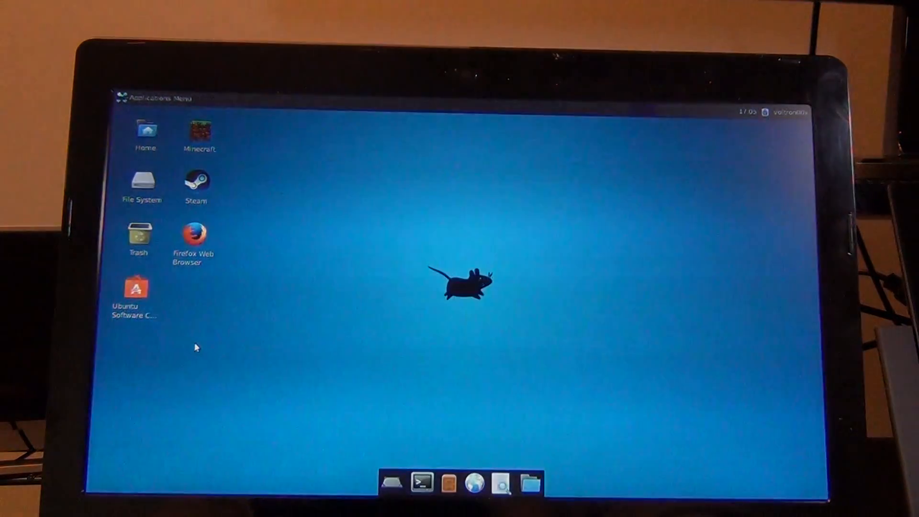
pyautogui.moveTo(270, 338)
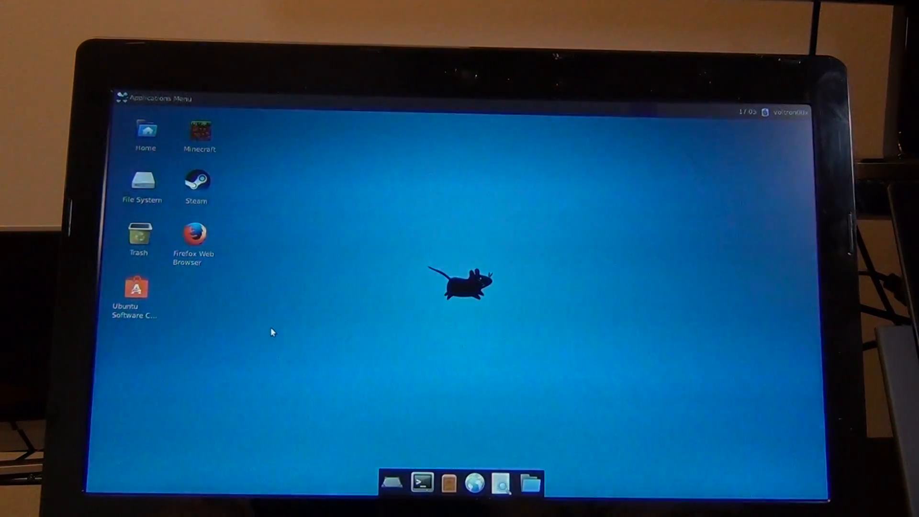
# Create a new Survival world named New World from Singleplayer and begin playing in it
pyautogui.doubleClick(200, 132)
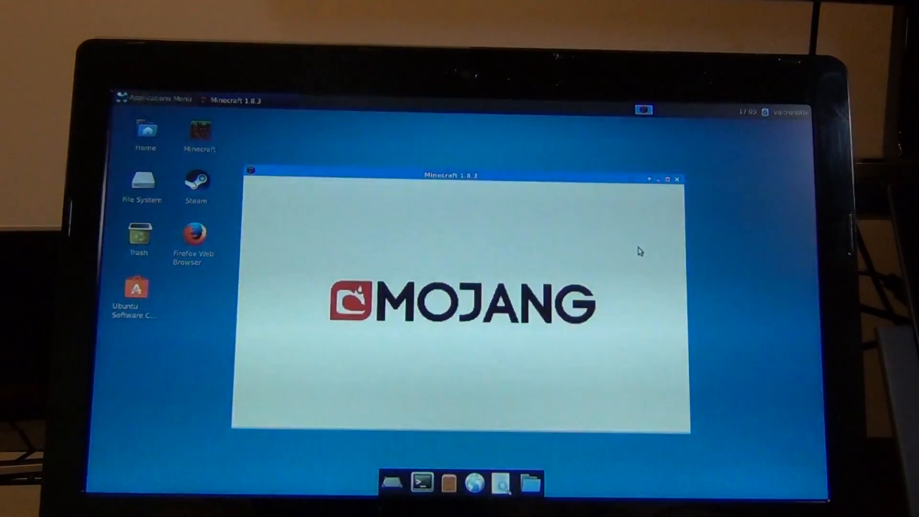
pyautogui.moveTo(620, 252)
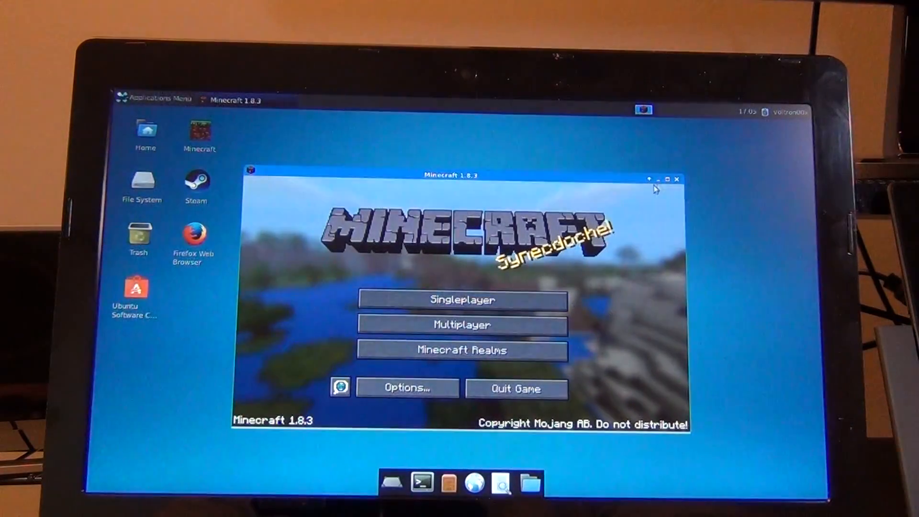
pyautogui.click(463, 300)
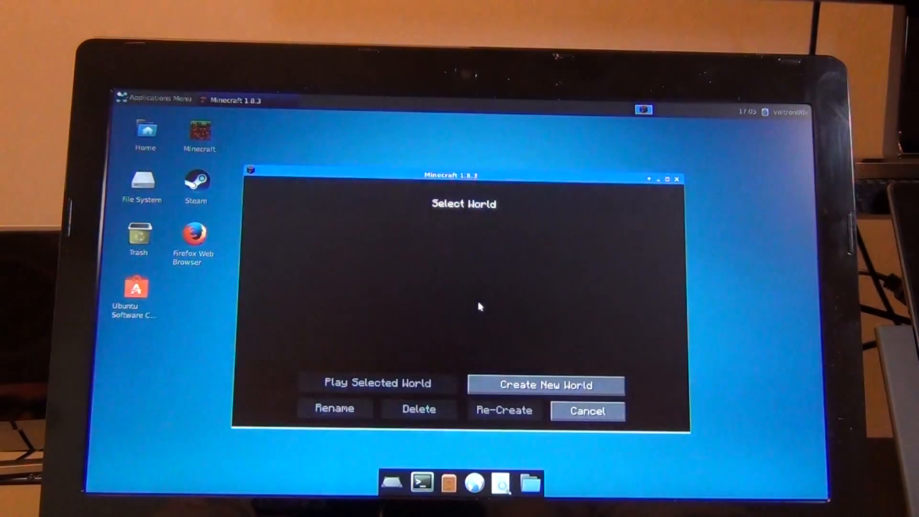
pyautogui.click(545, 385)
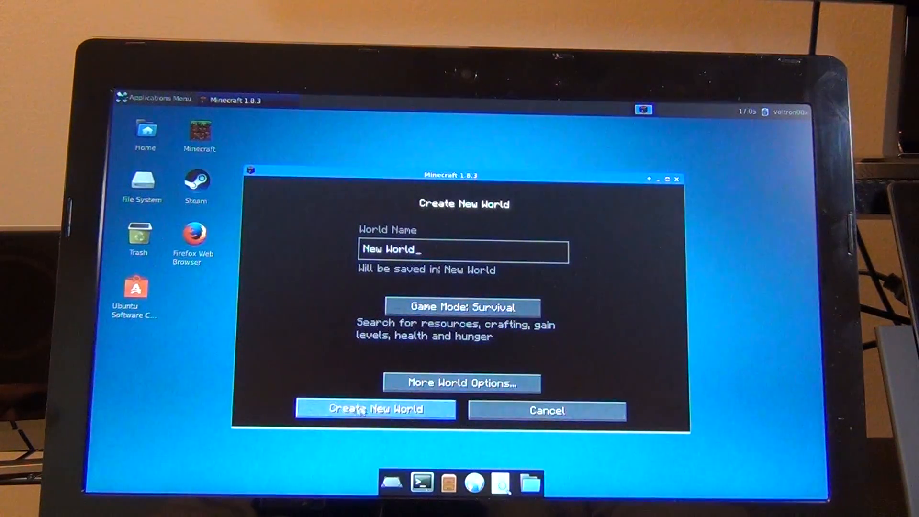
pyautogui.click(374, 409)
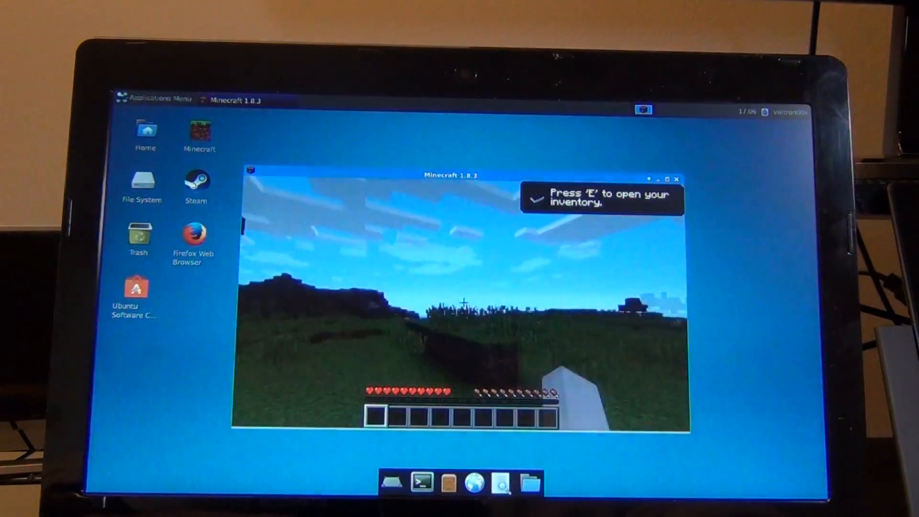
# Switch Smooth Lighting from Maximum to OFF in Video Settings and return to the world
pyautogui.press('Escape')
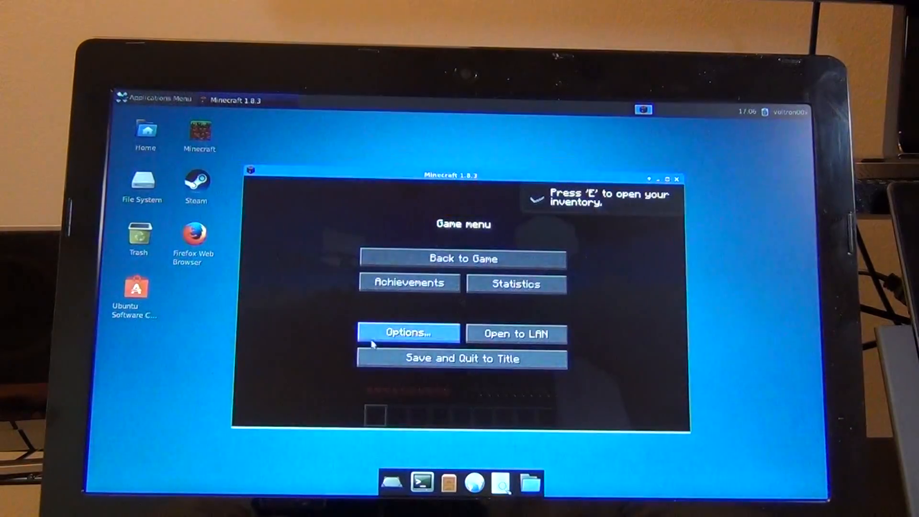
pyautogui.click(409, 334)
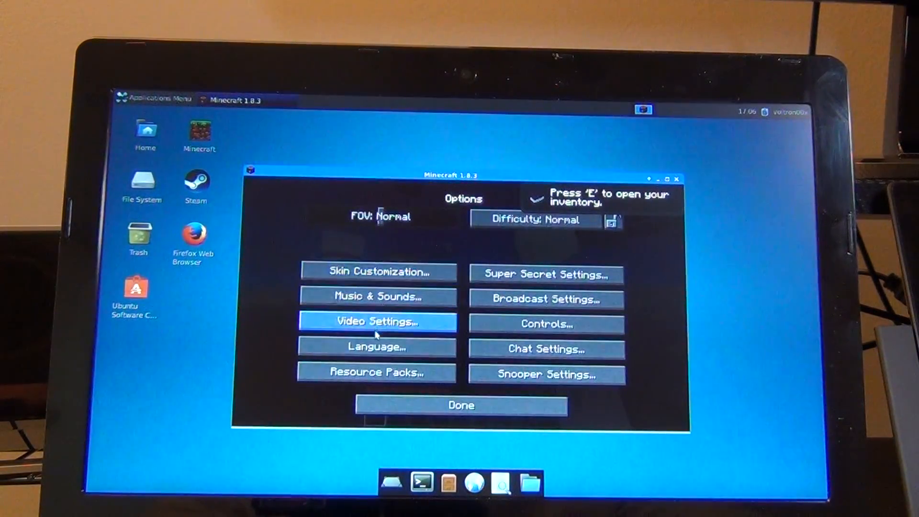
pyautogui.click(377, 322)
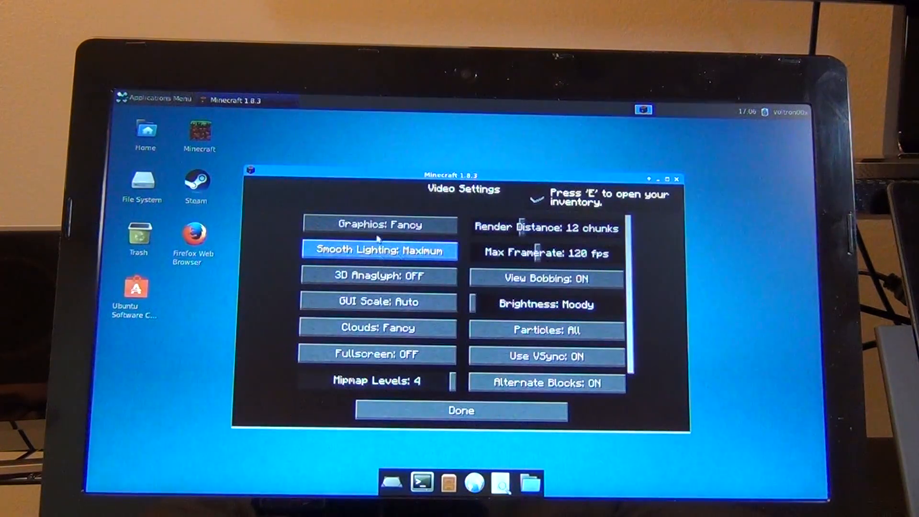
pyautogui.click(378, 250)
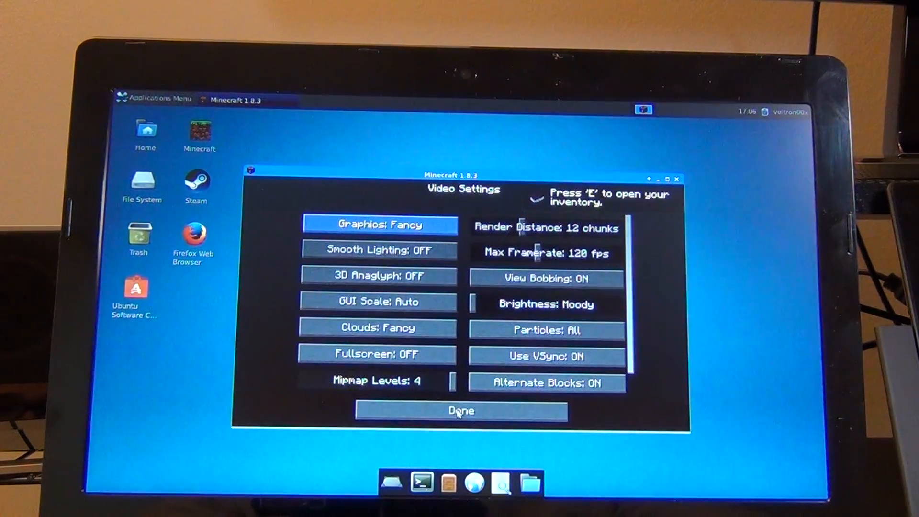
pyautogui.click(461, 410)
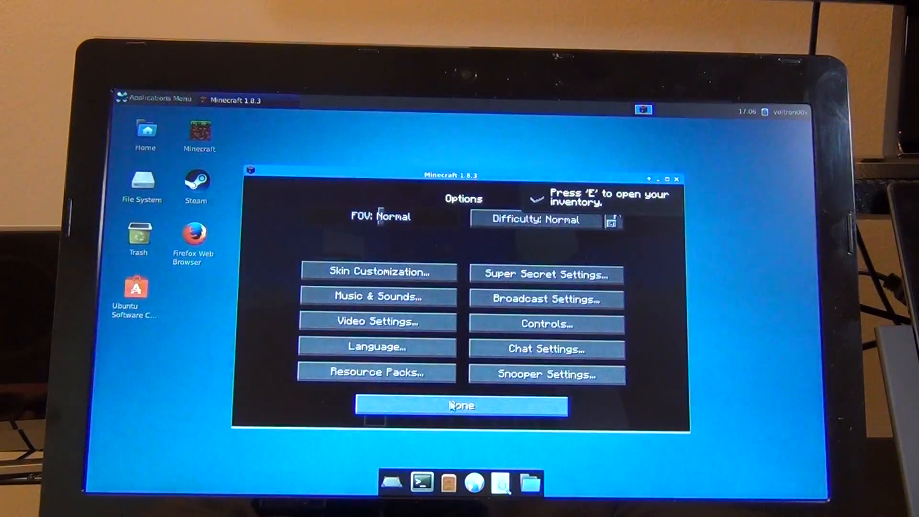
pyautogui.click(461, 405)
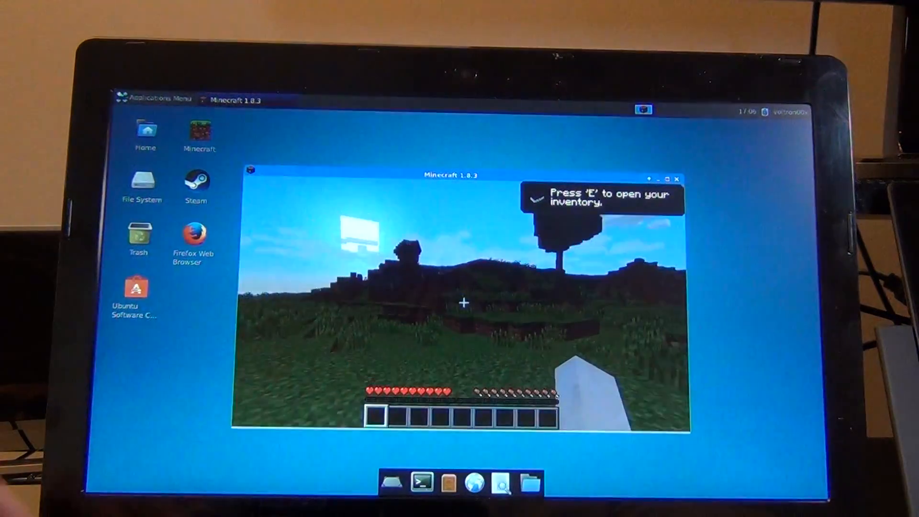